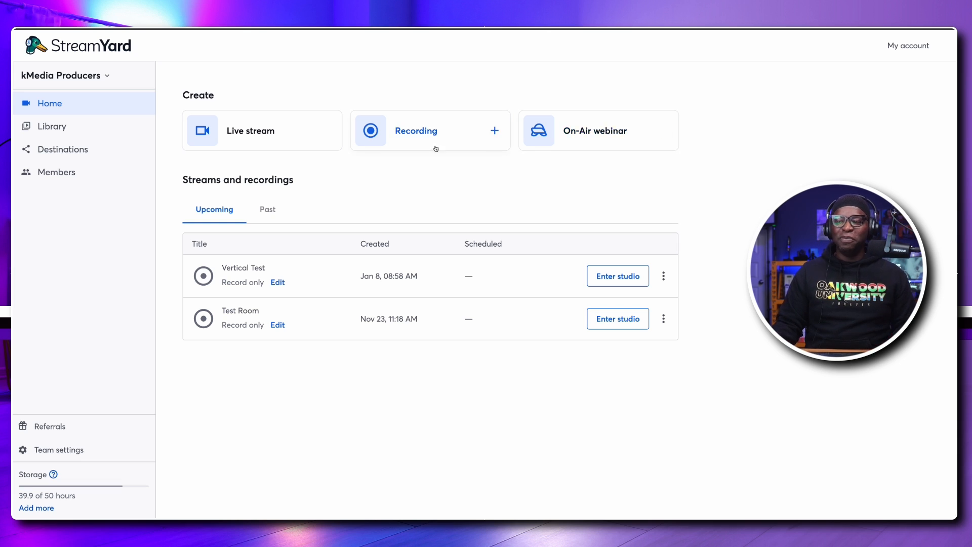
mouse_move(582, 151)
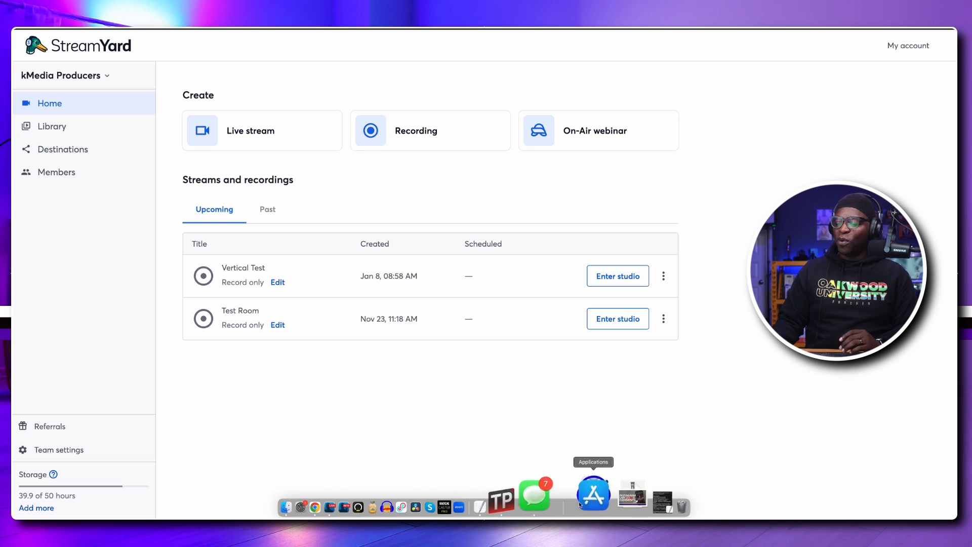
Step: Open Destinations and scroll through the connected Facebook, LinkedIn, YouTube, Instagram and RTMP accounts
click(592, 493)
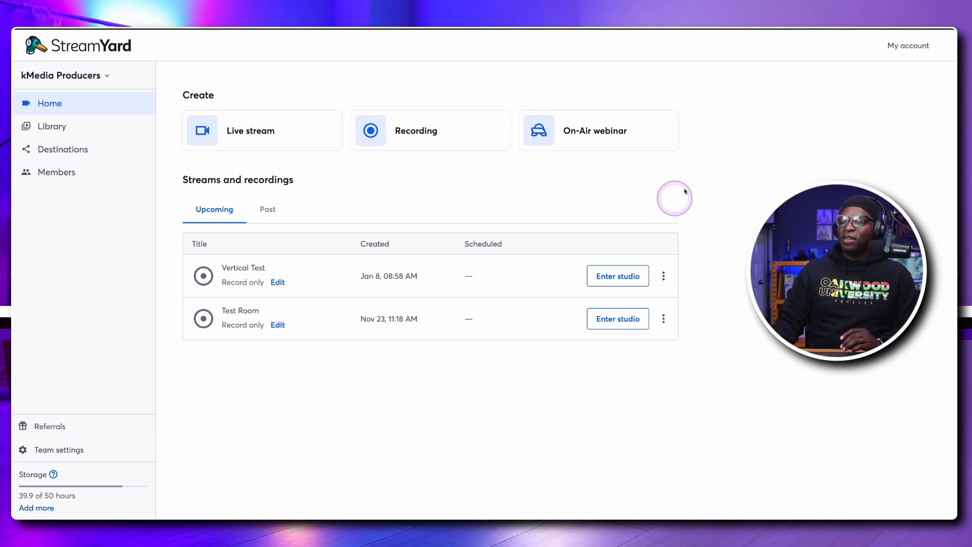
mouse_move(319, 154)
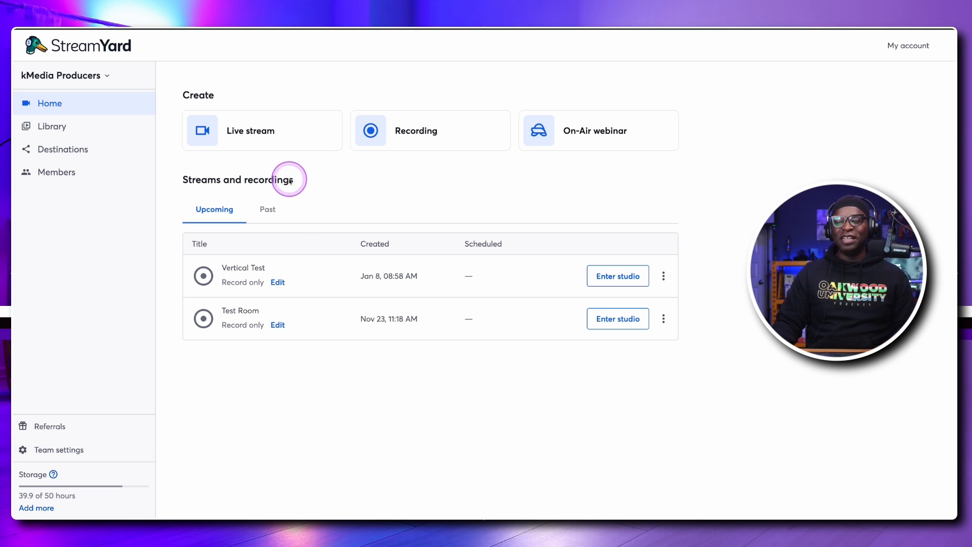
mouse_move(356, 177)
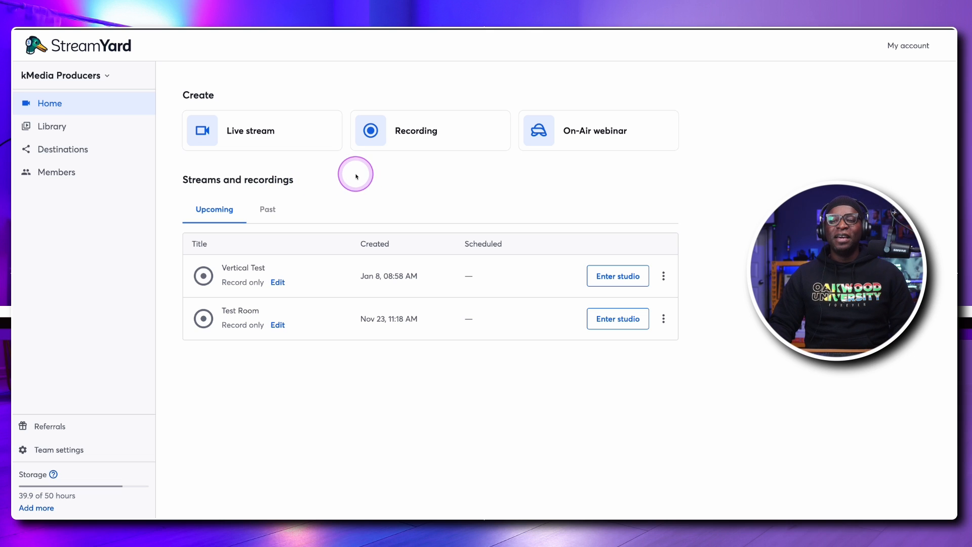
mouse_move(291, 171)
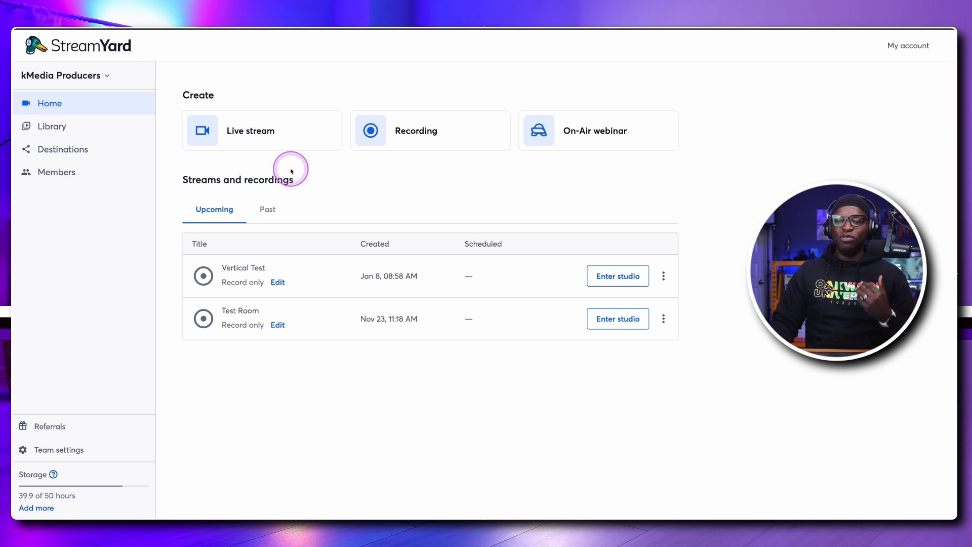
click(62, 149)
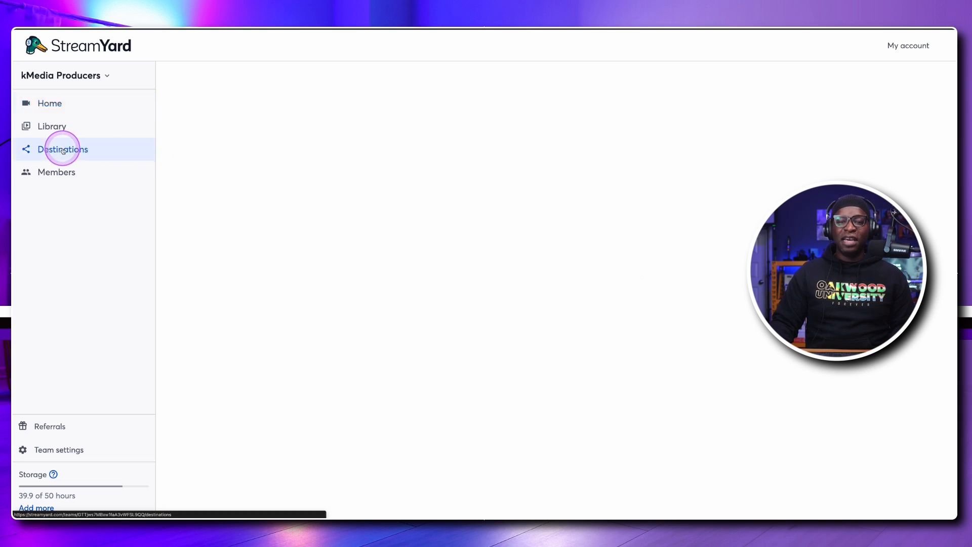
click(61, 148)
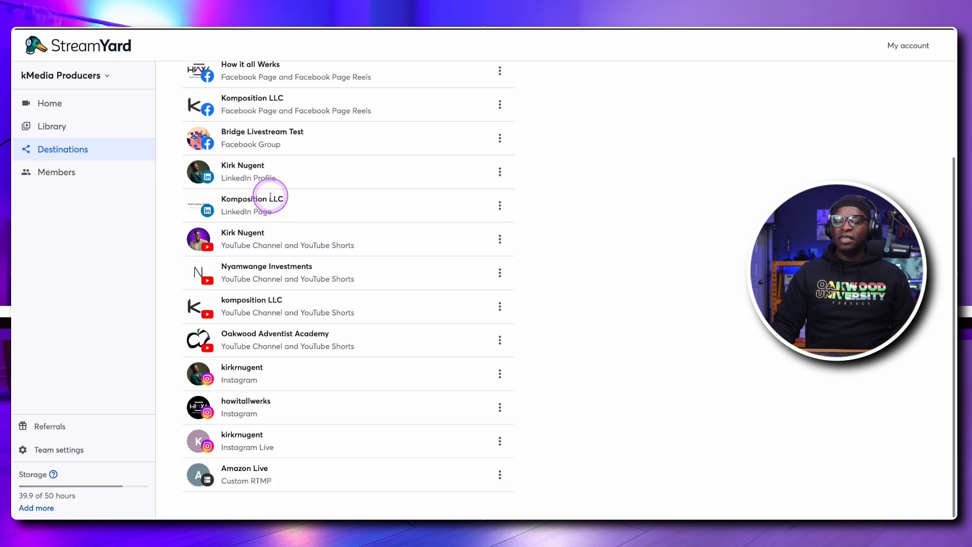
scroll(up, 3)
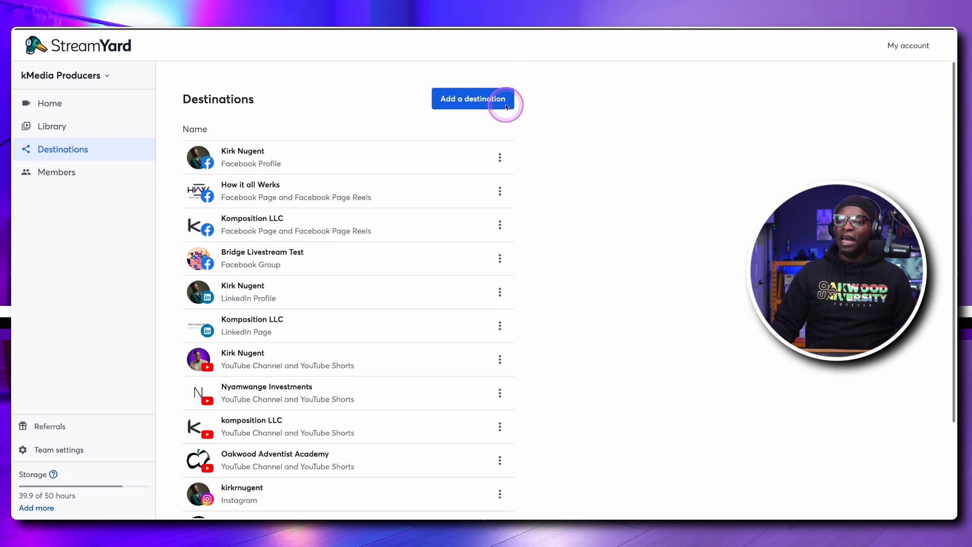
scroll(down, 3)
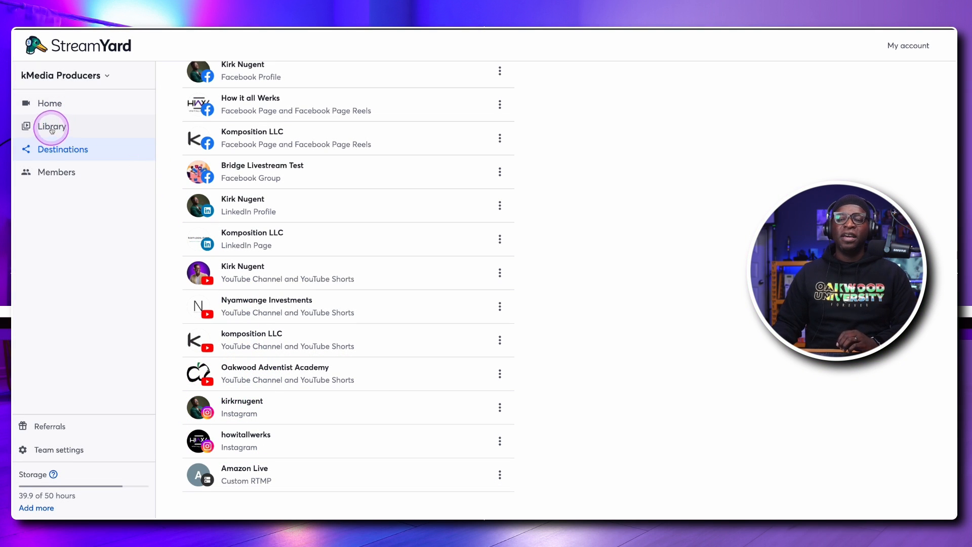
Step: Look at the Library and Home pages, then come back to Destinations
click(52, 126)
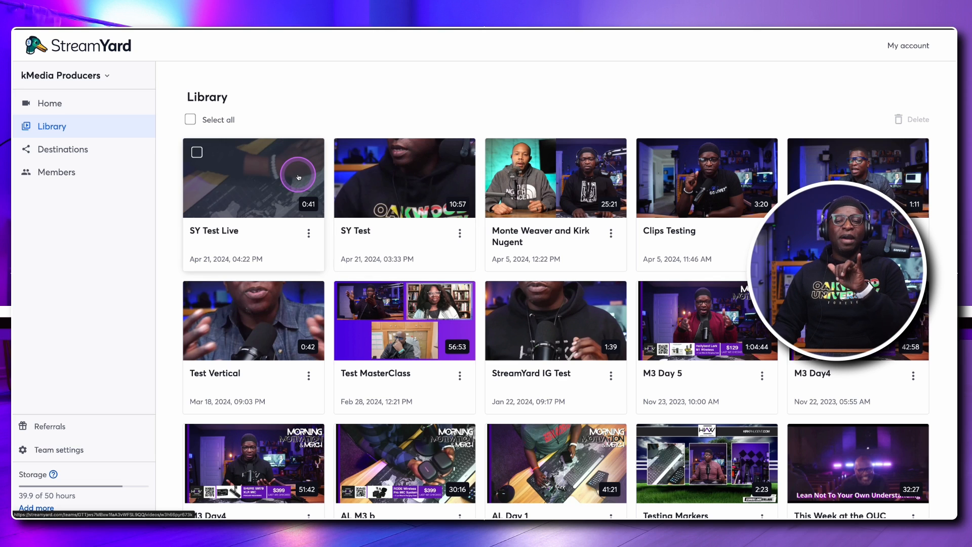
click(49, 103)
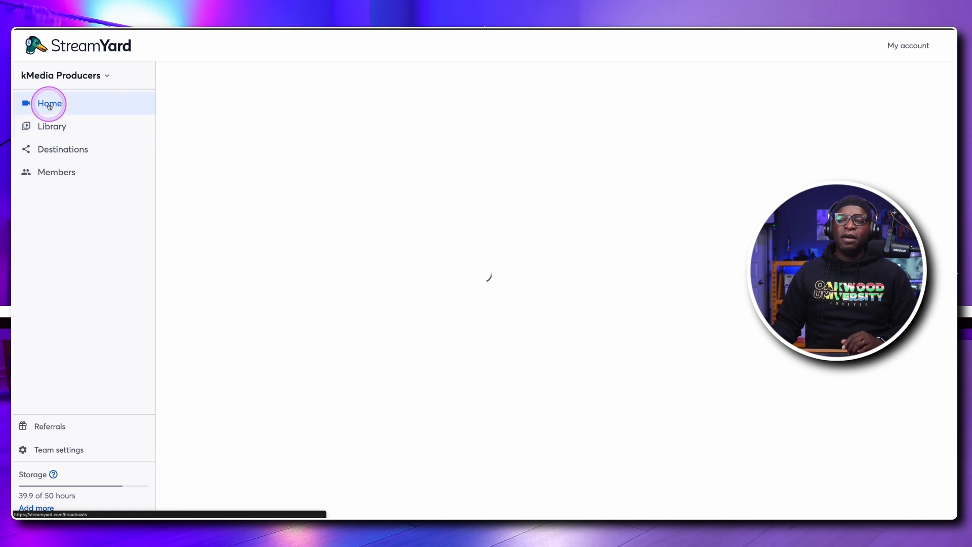
click(49, 103)
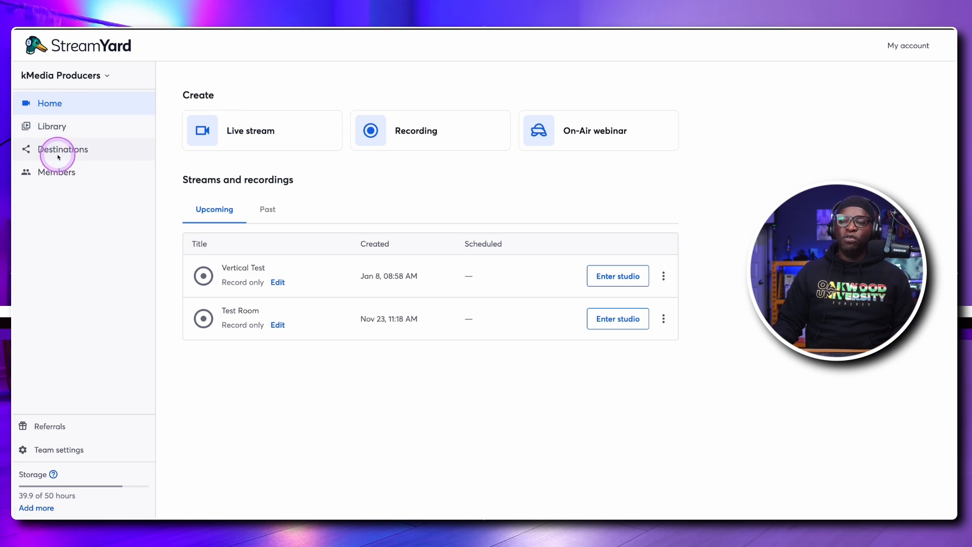
click(63, 149)
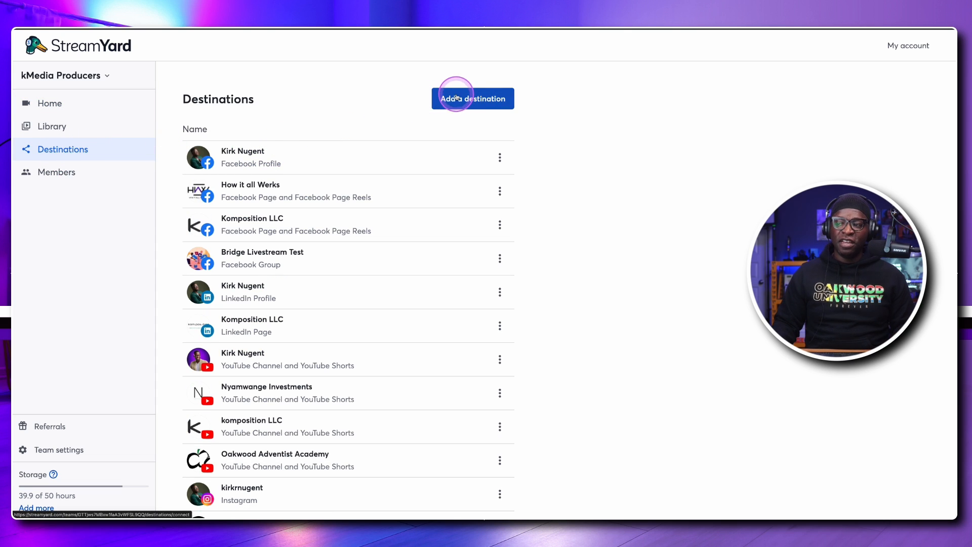
Step: Add a new Instagram Live destination with the account's username
click(472, 97)
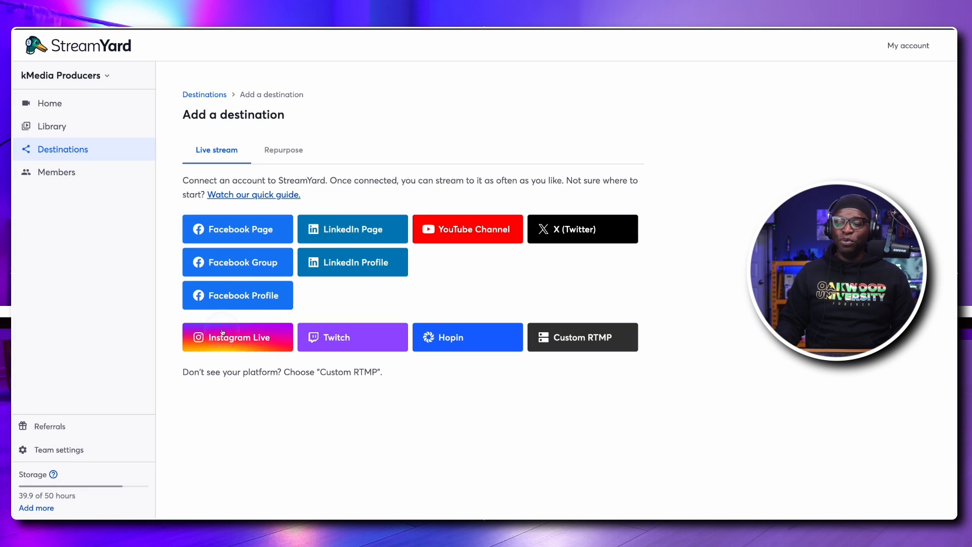
click(237, 336)
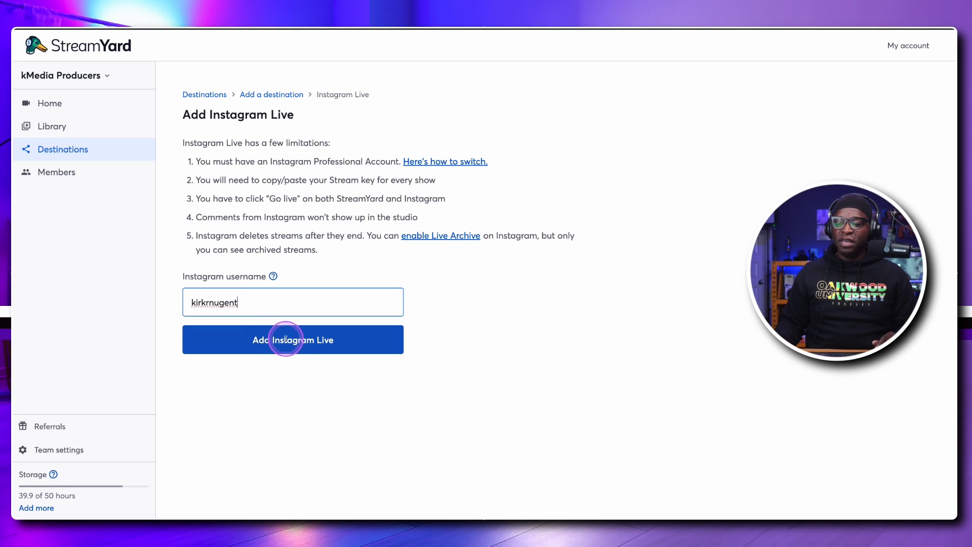
click(293, 339)
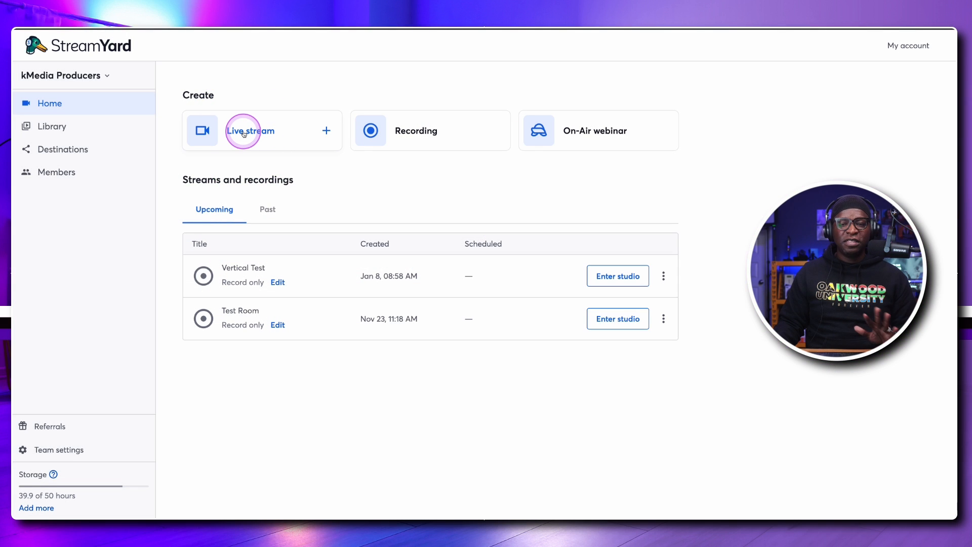
mouse_move(416, 130)
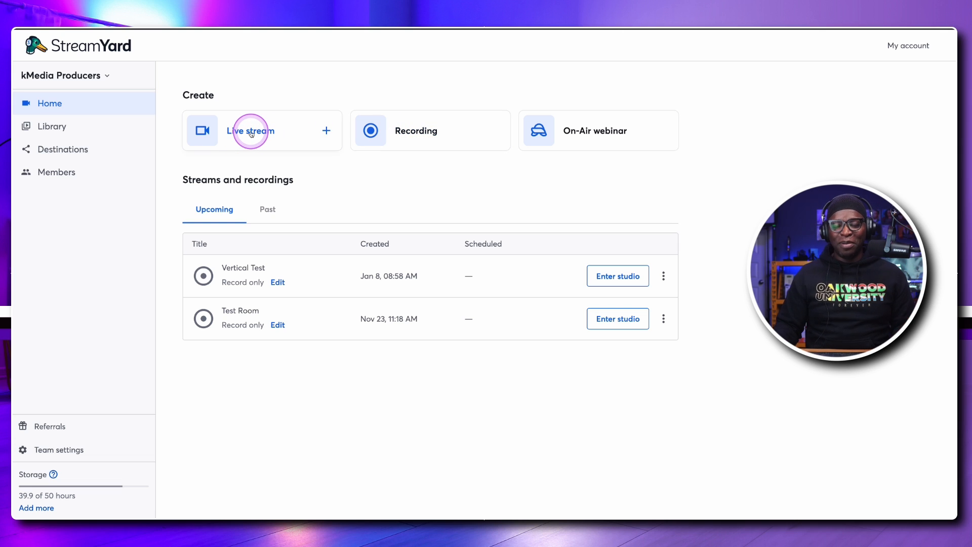
Step: Start a new live stream to the Instagram Live account titled 'SY Live Test'
click(250, 130)
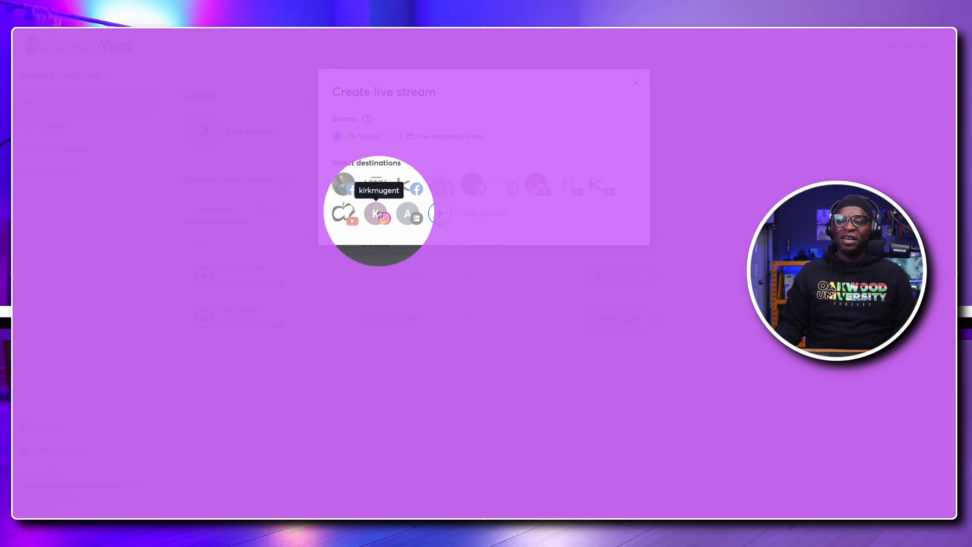
click(383, 215)
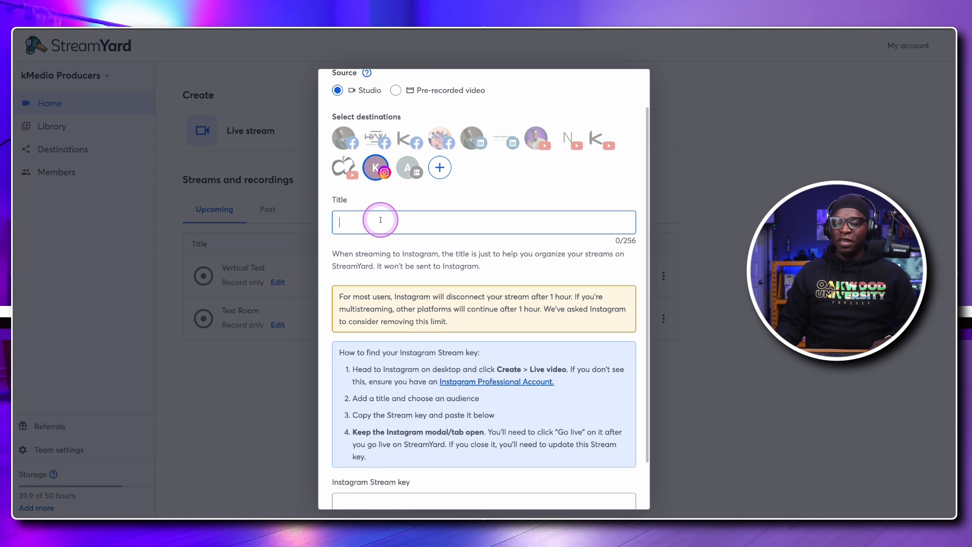
text(SY Live Test)
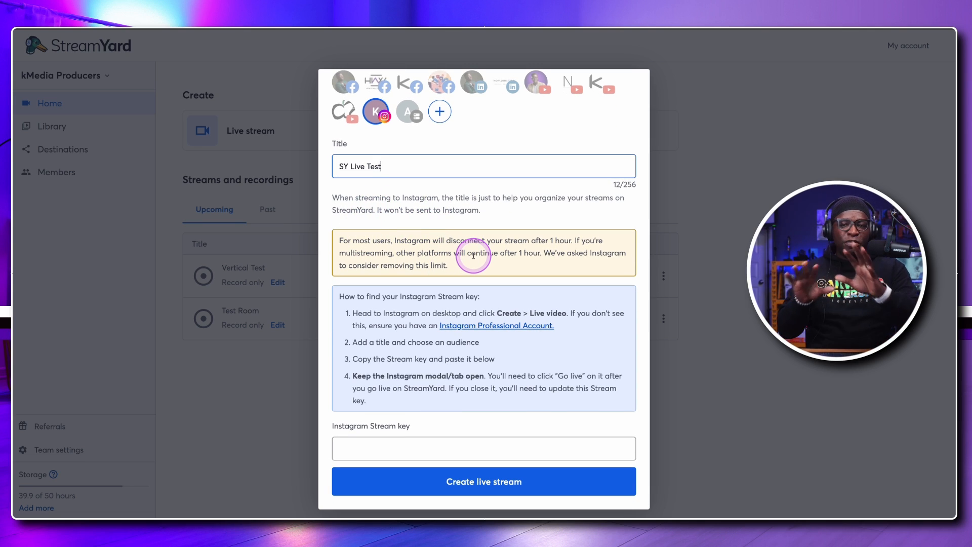
mouse_move(310, 211)
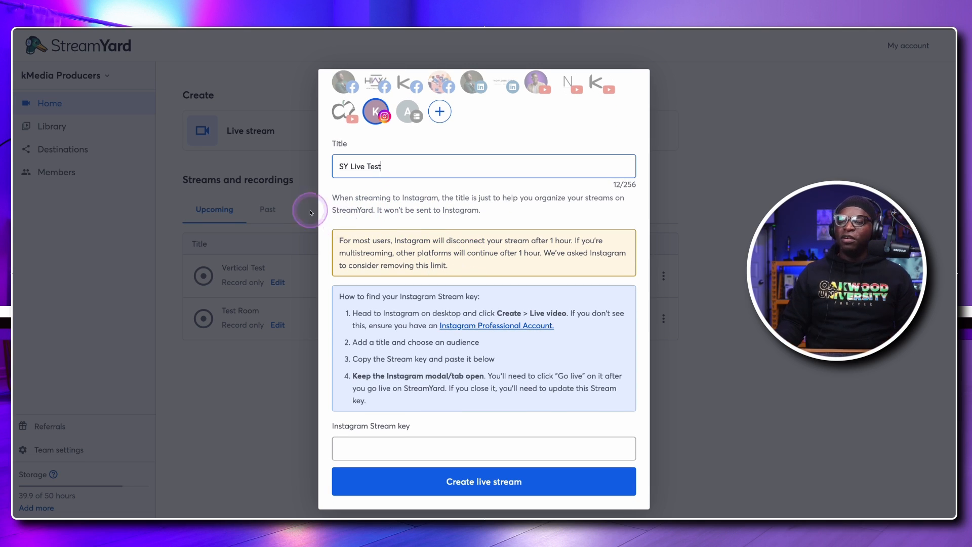
mouse_move(496, 206)
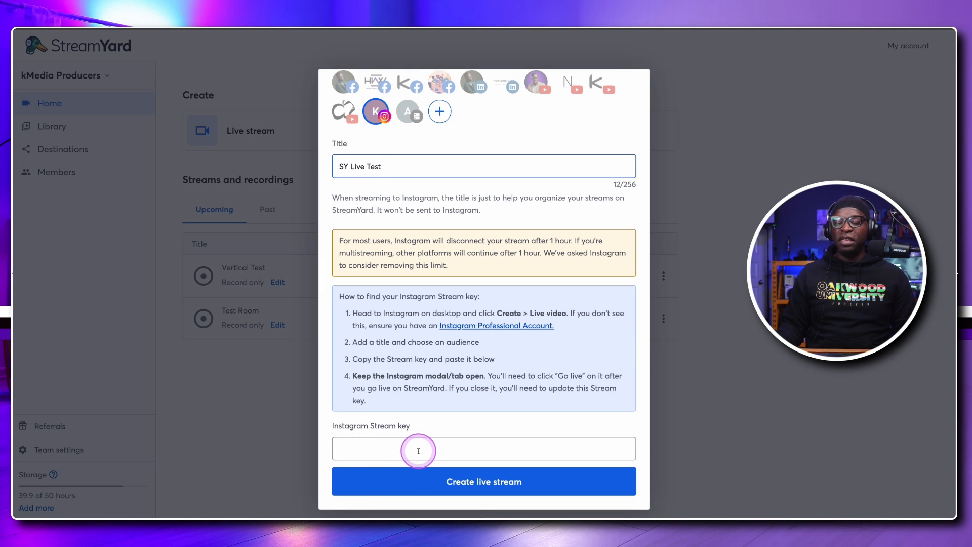
mouse_move(481, 463)
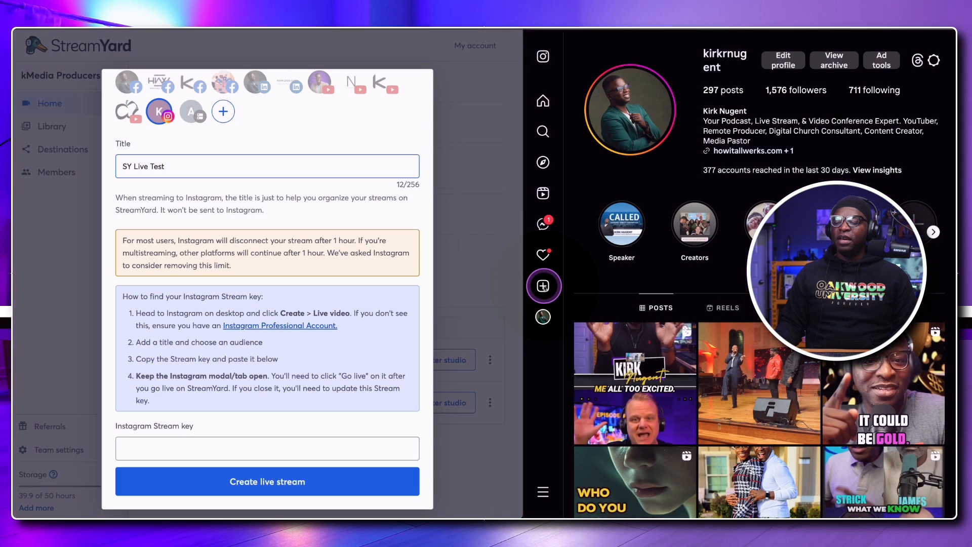
Step: Set up a Public Instagram live video titled 'SY Live Test' and paste its stream key into StreamYard
click(542, 285)
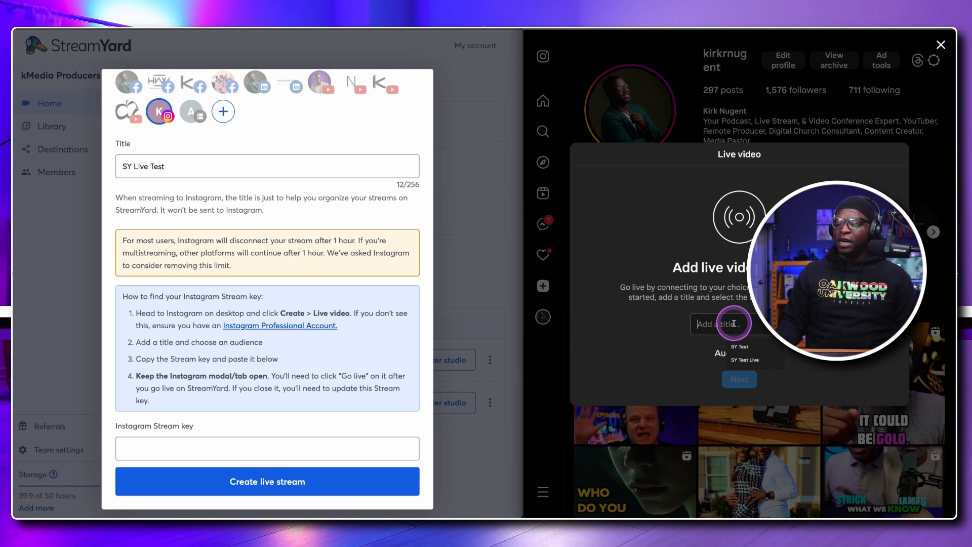
text(SY Live Test)
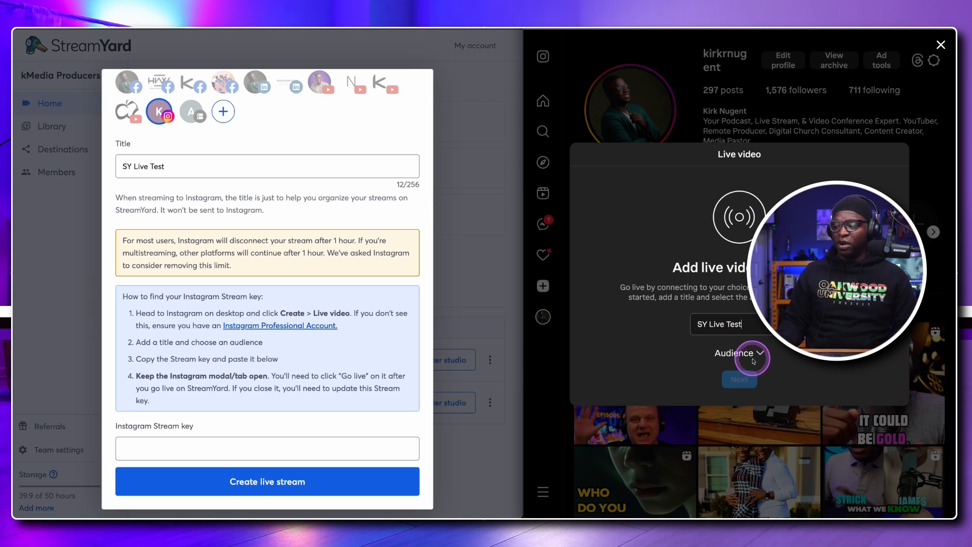
click(739, 353)
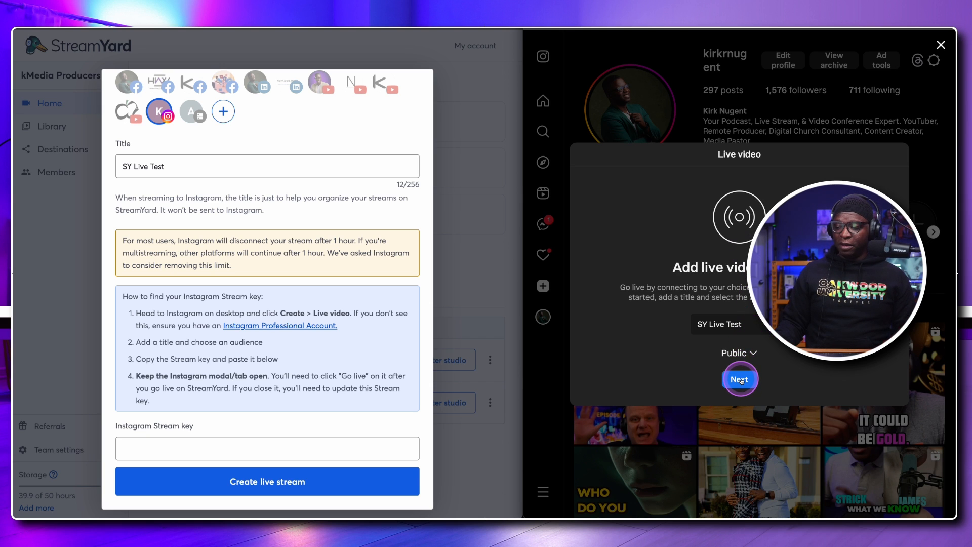
click(739, 379)
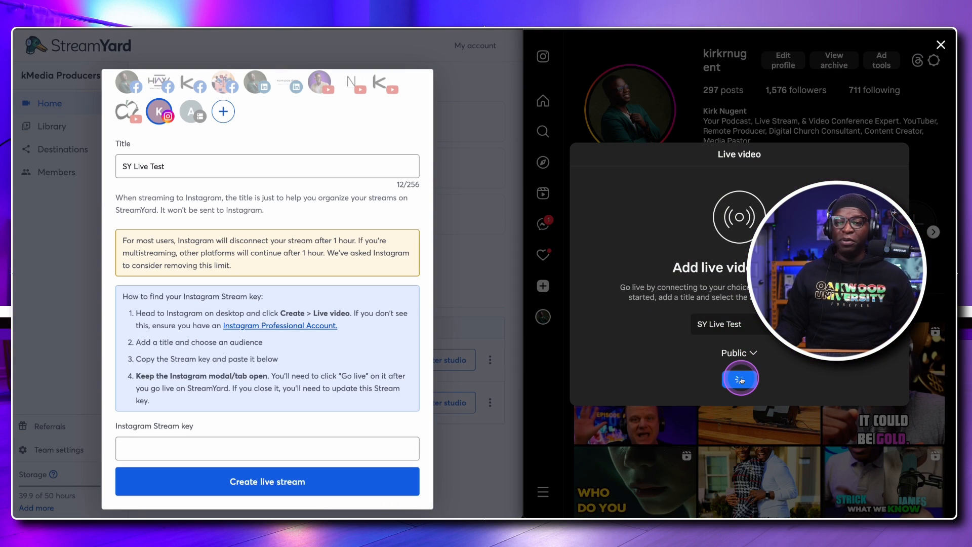
click(739, 378)
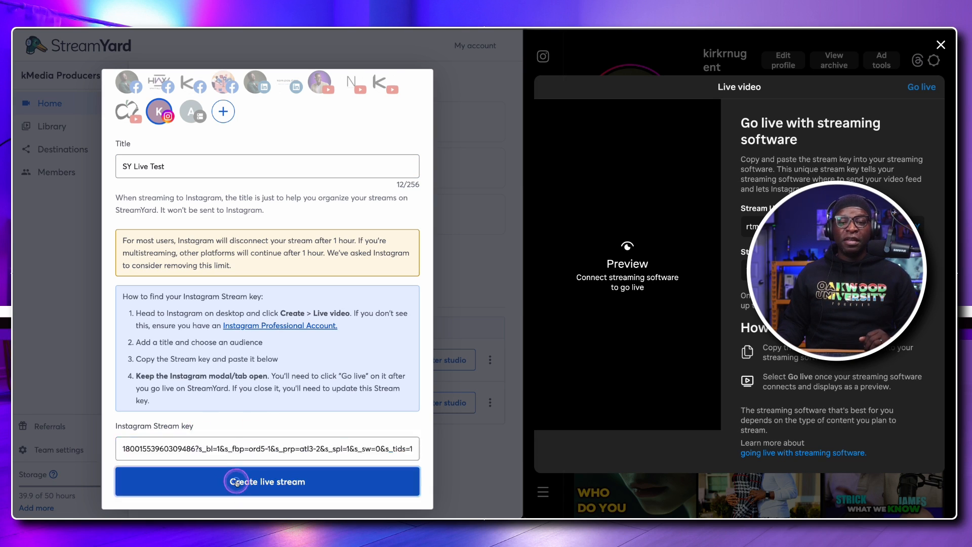
Step: Create the SY Live Test stream and enter its studio with the microphone muted
click(266, 481)
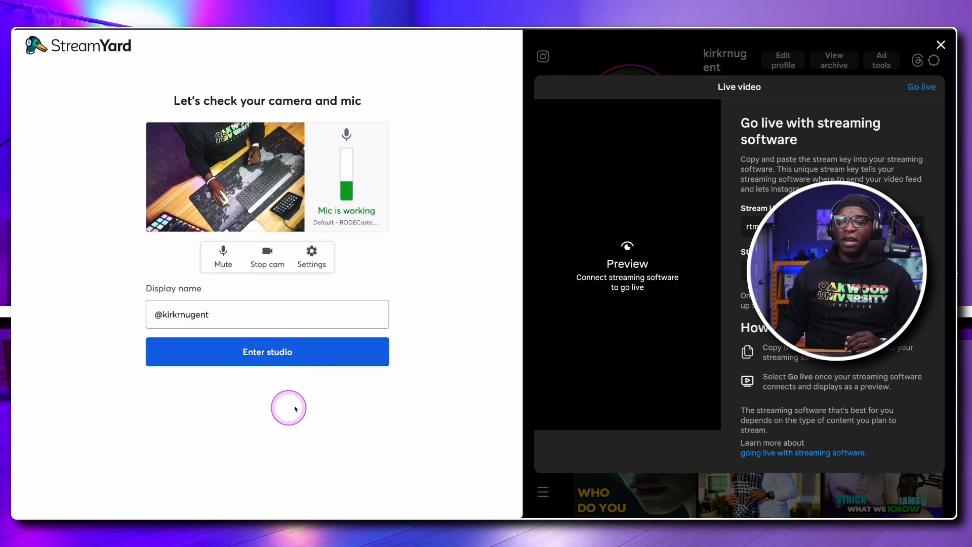
click(223, 256)
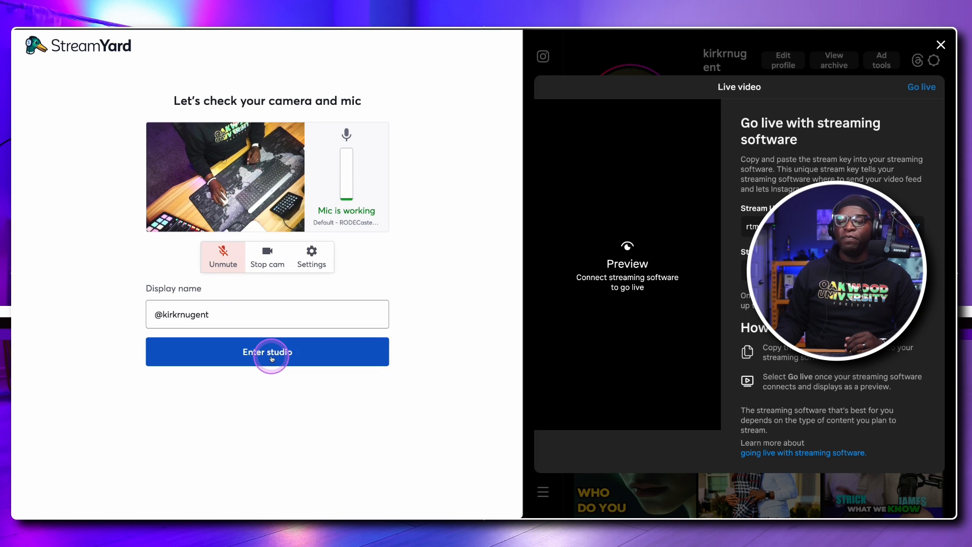
click(266, 351)
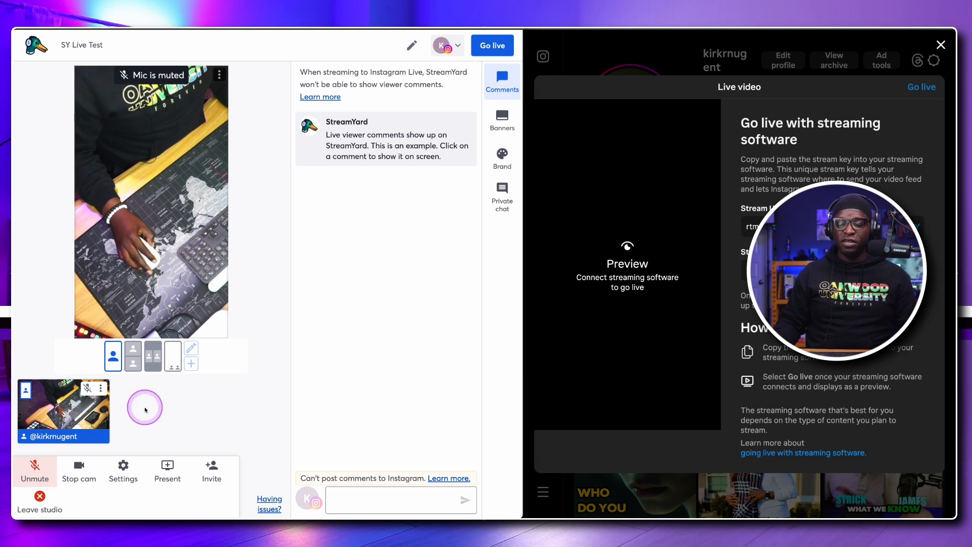
click(122, 469)
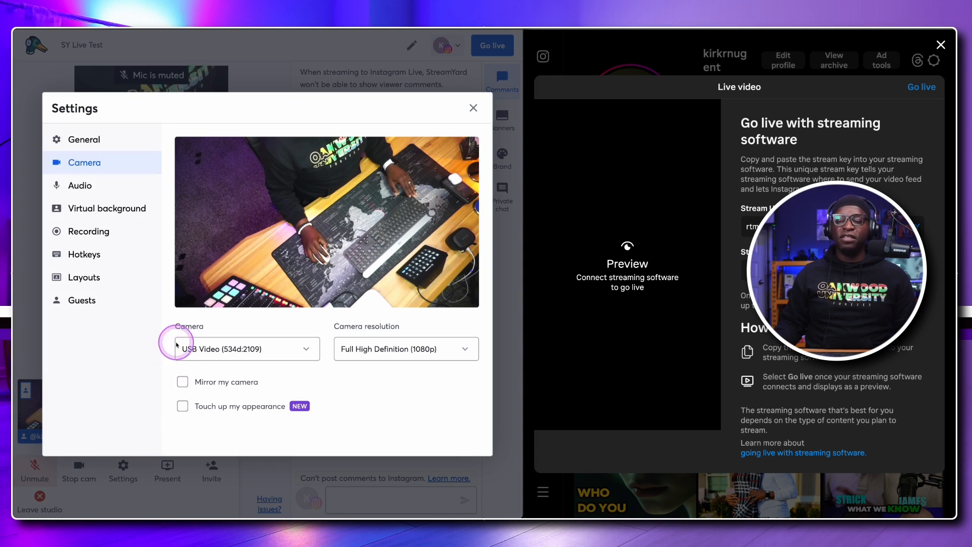
mouse_move(100, 148)
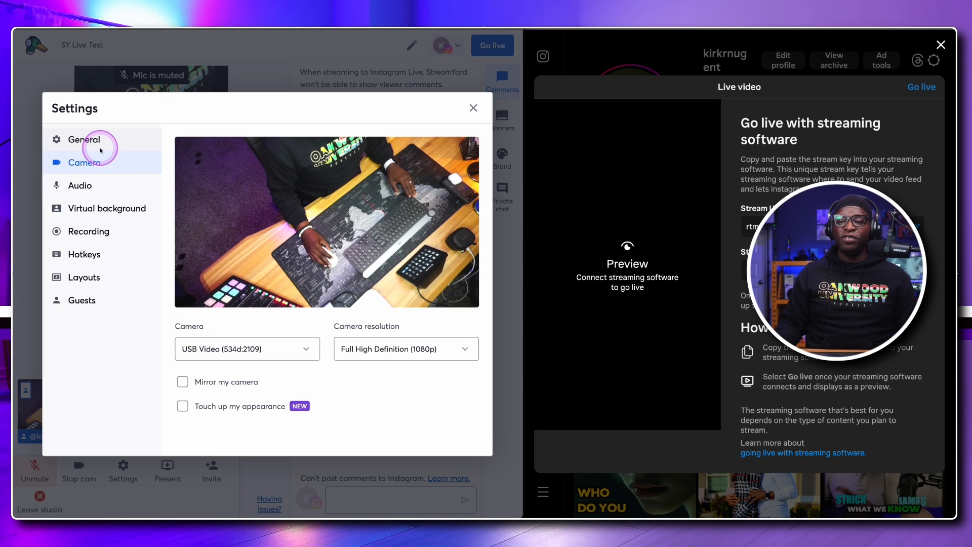
click(473, 108)
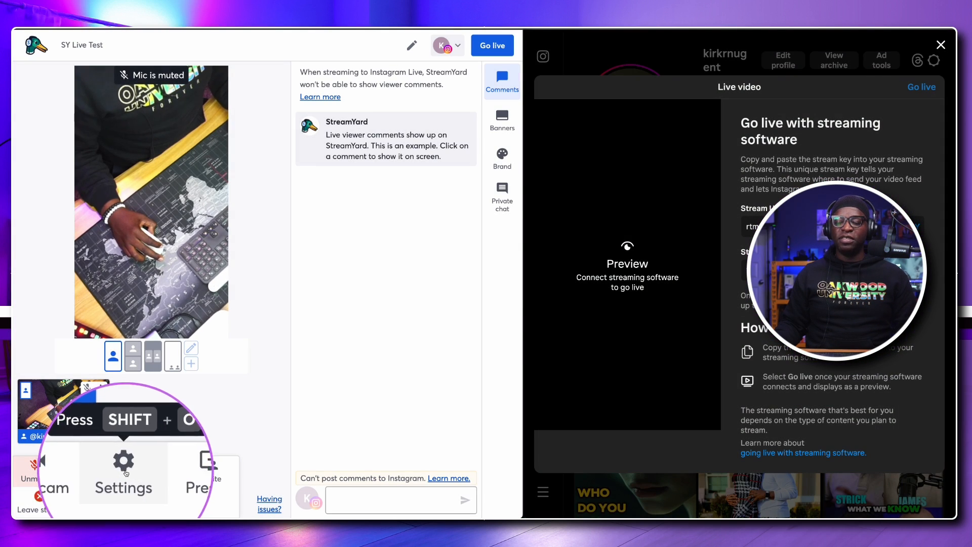
click(123, 472)
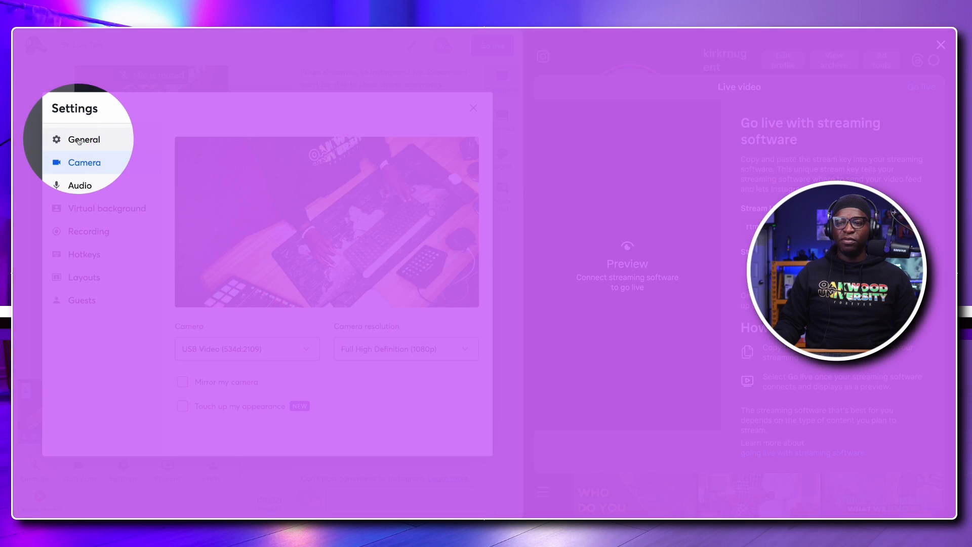
click(82, 138)
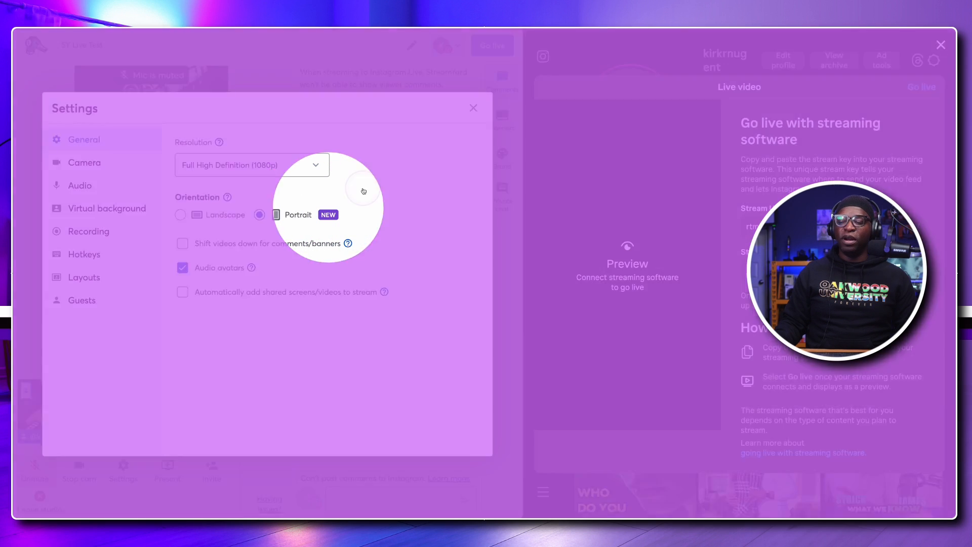
click(472, 108)
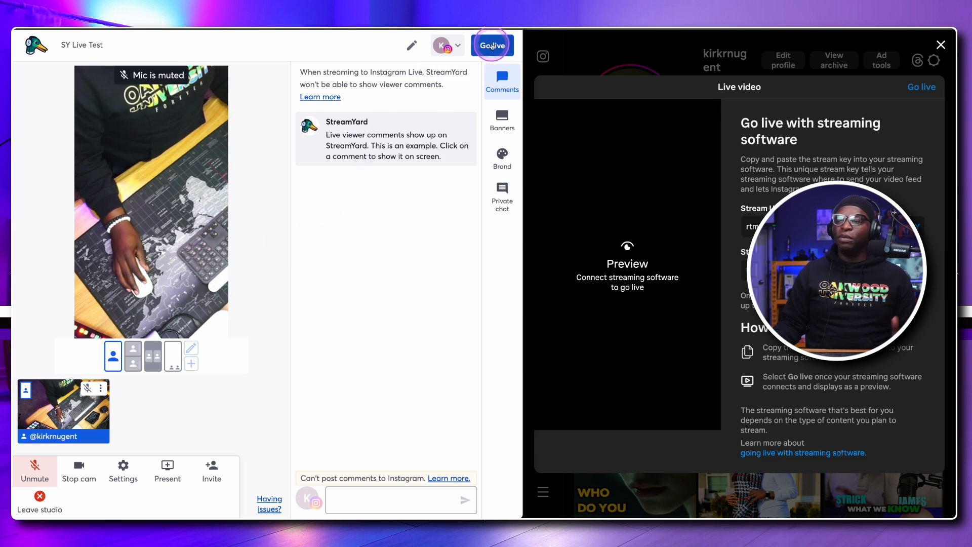
Step: Go live from the studio so Instagram's preview shows the portrait camera feed
click(491, 45)
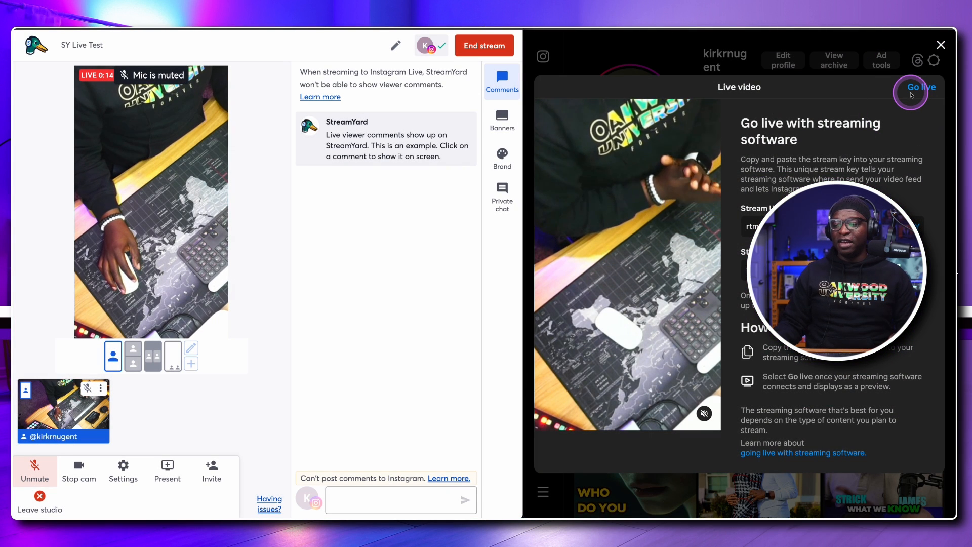
mouse_move(704, 313)
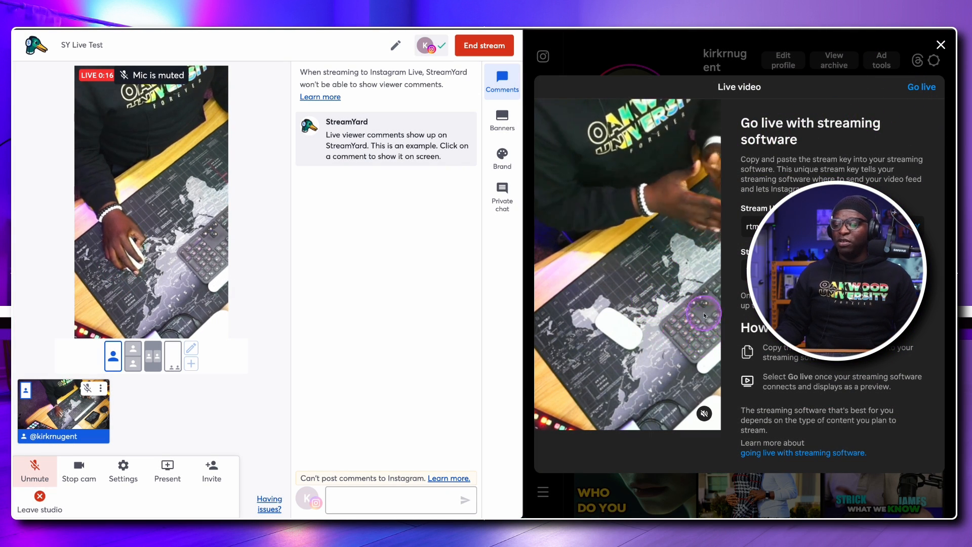